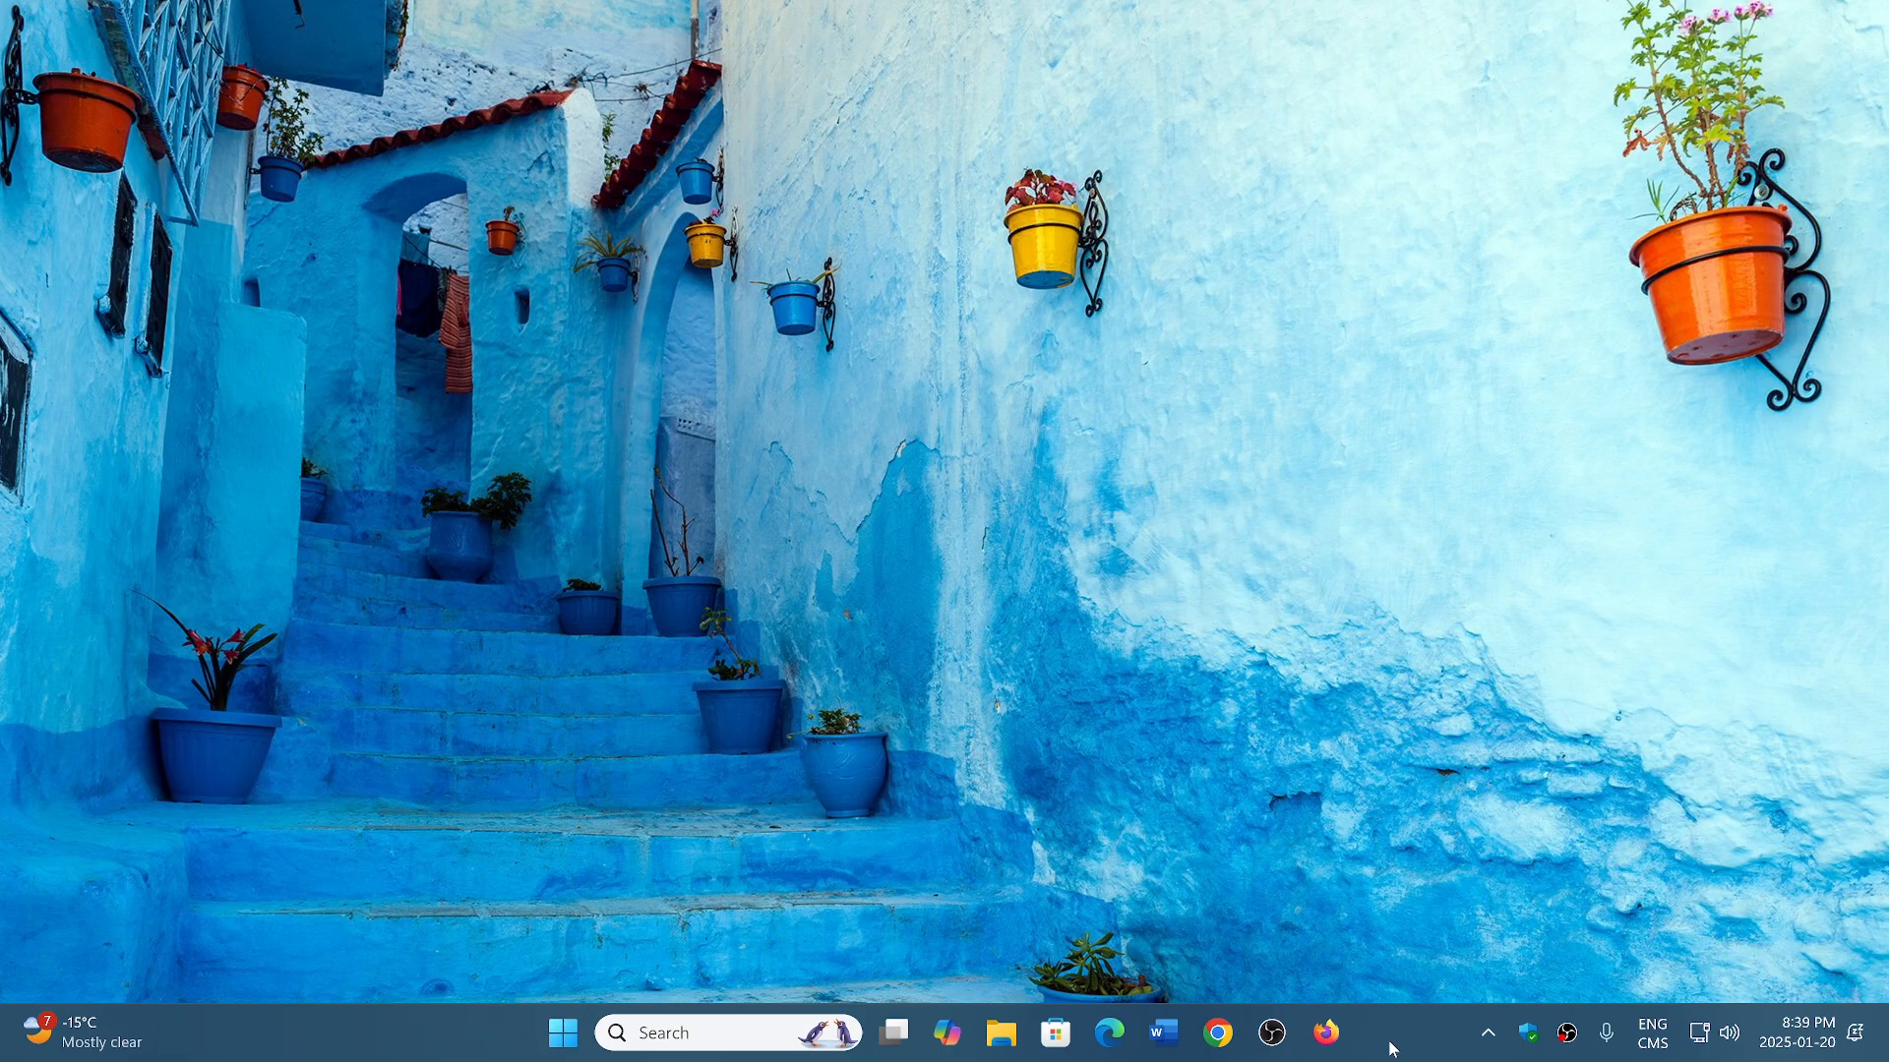
{"action": "mouse_move", "coordinate": [1410, 960]}
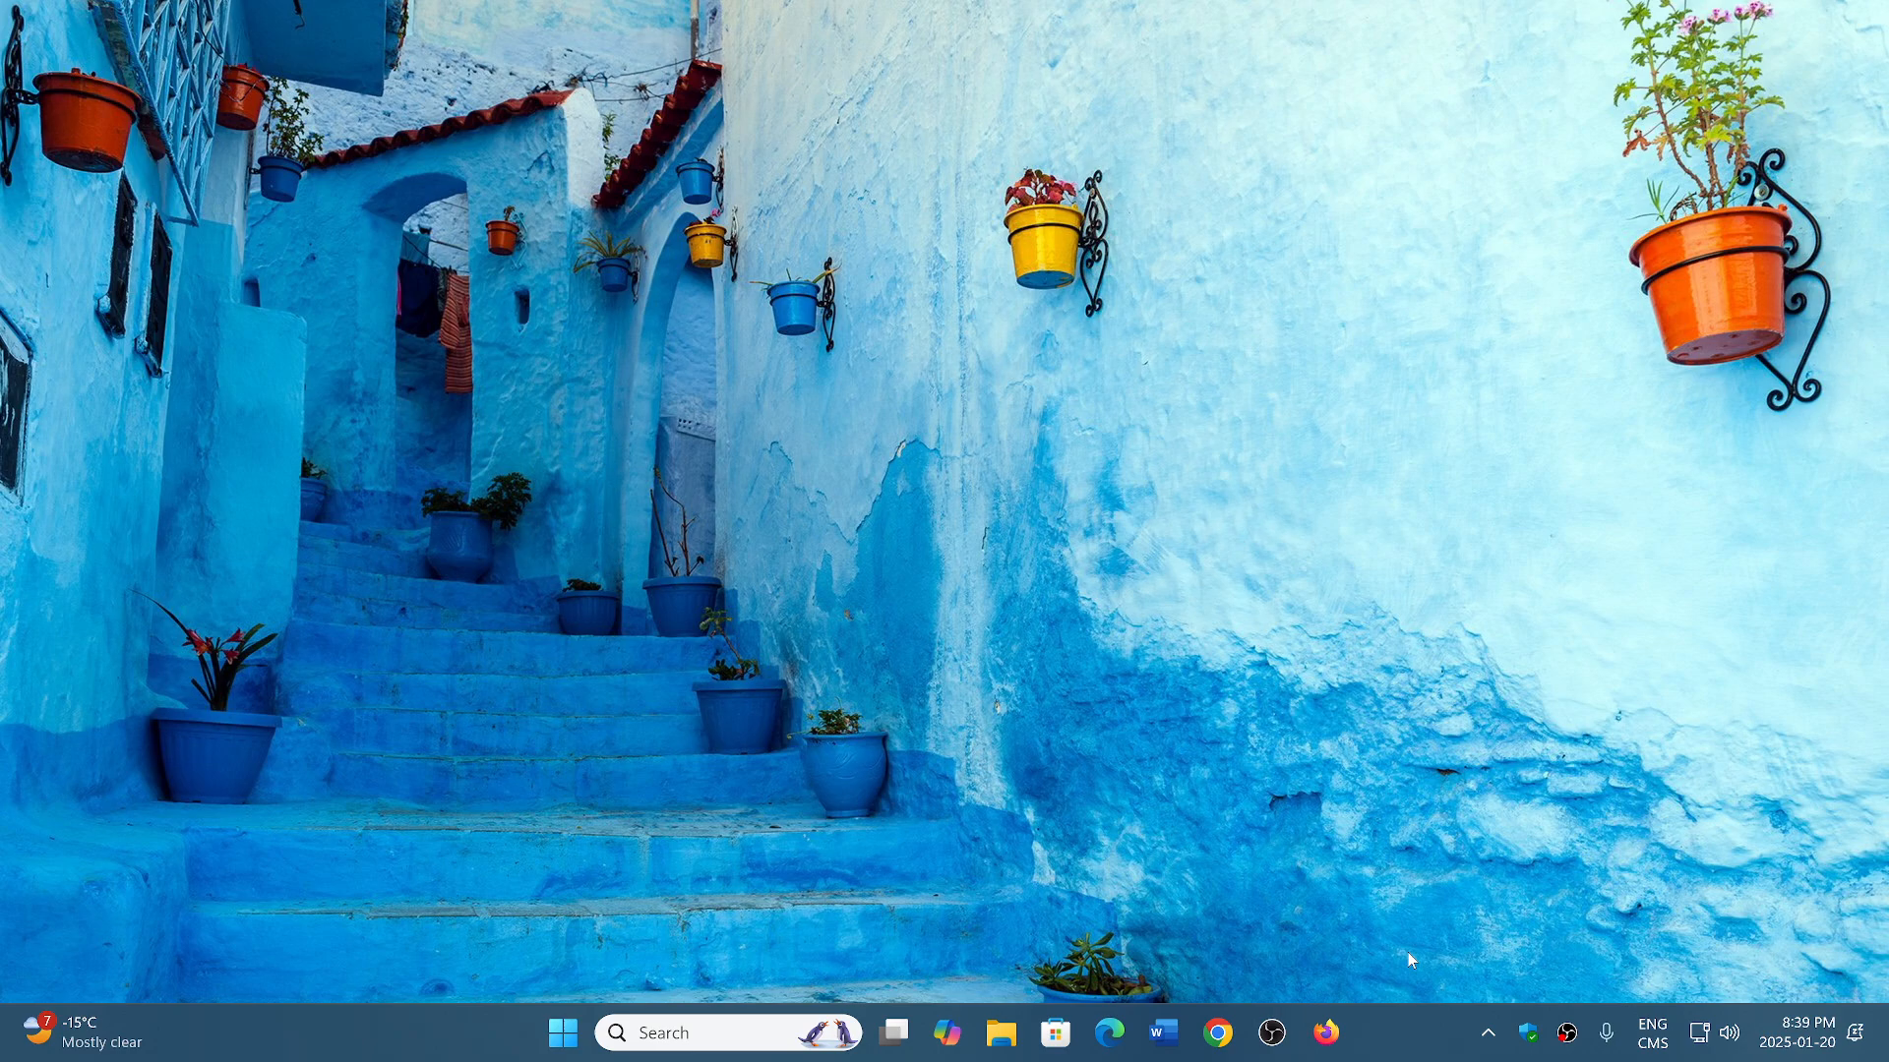
{"action": "mouse_move", "coordinate": [955, 857]}
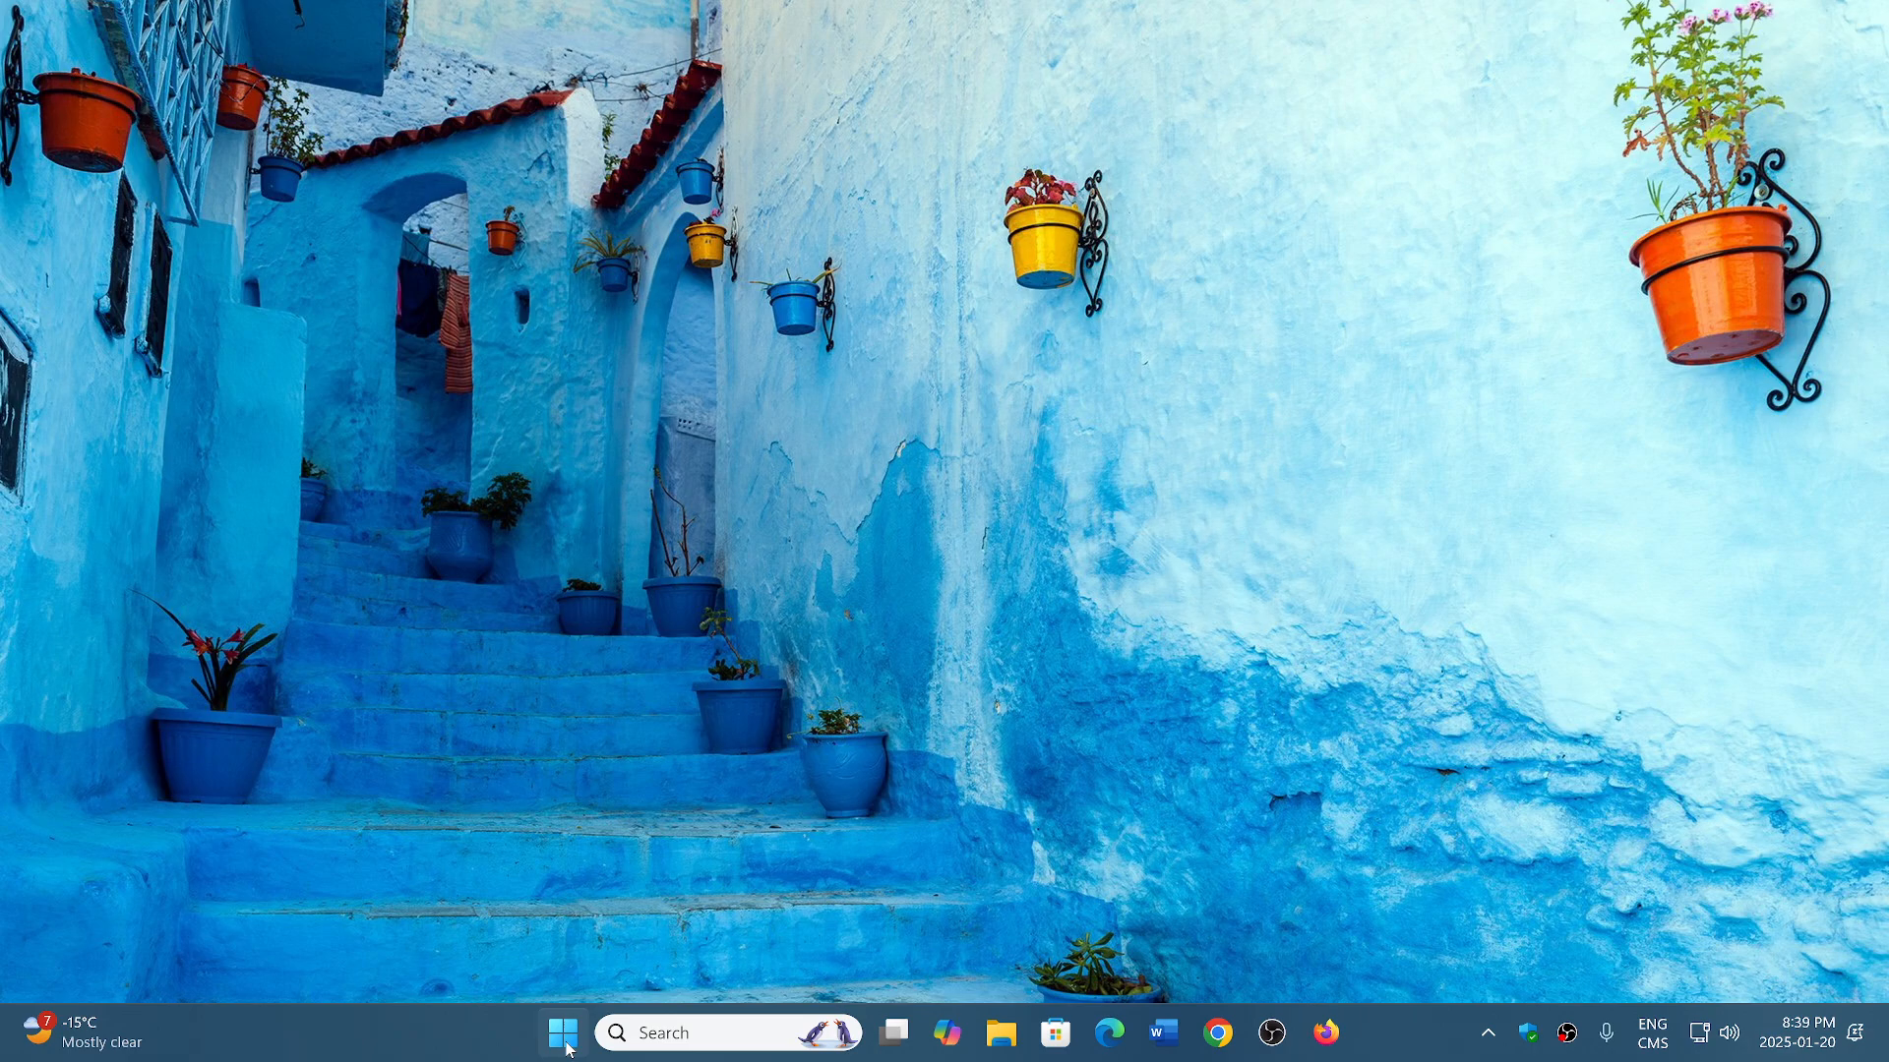
Step: Launch Task Manager from the Start button's quick link menu
{"action": "right_click", "coordinate": [562, 1034]}
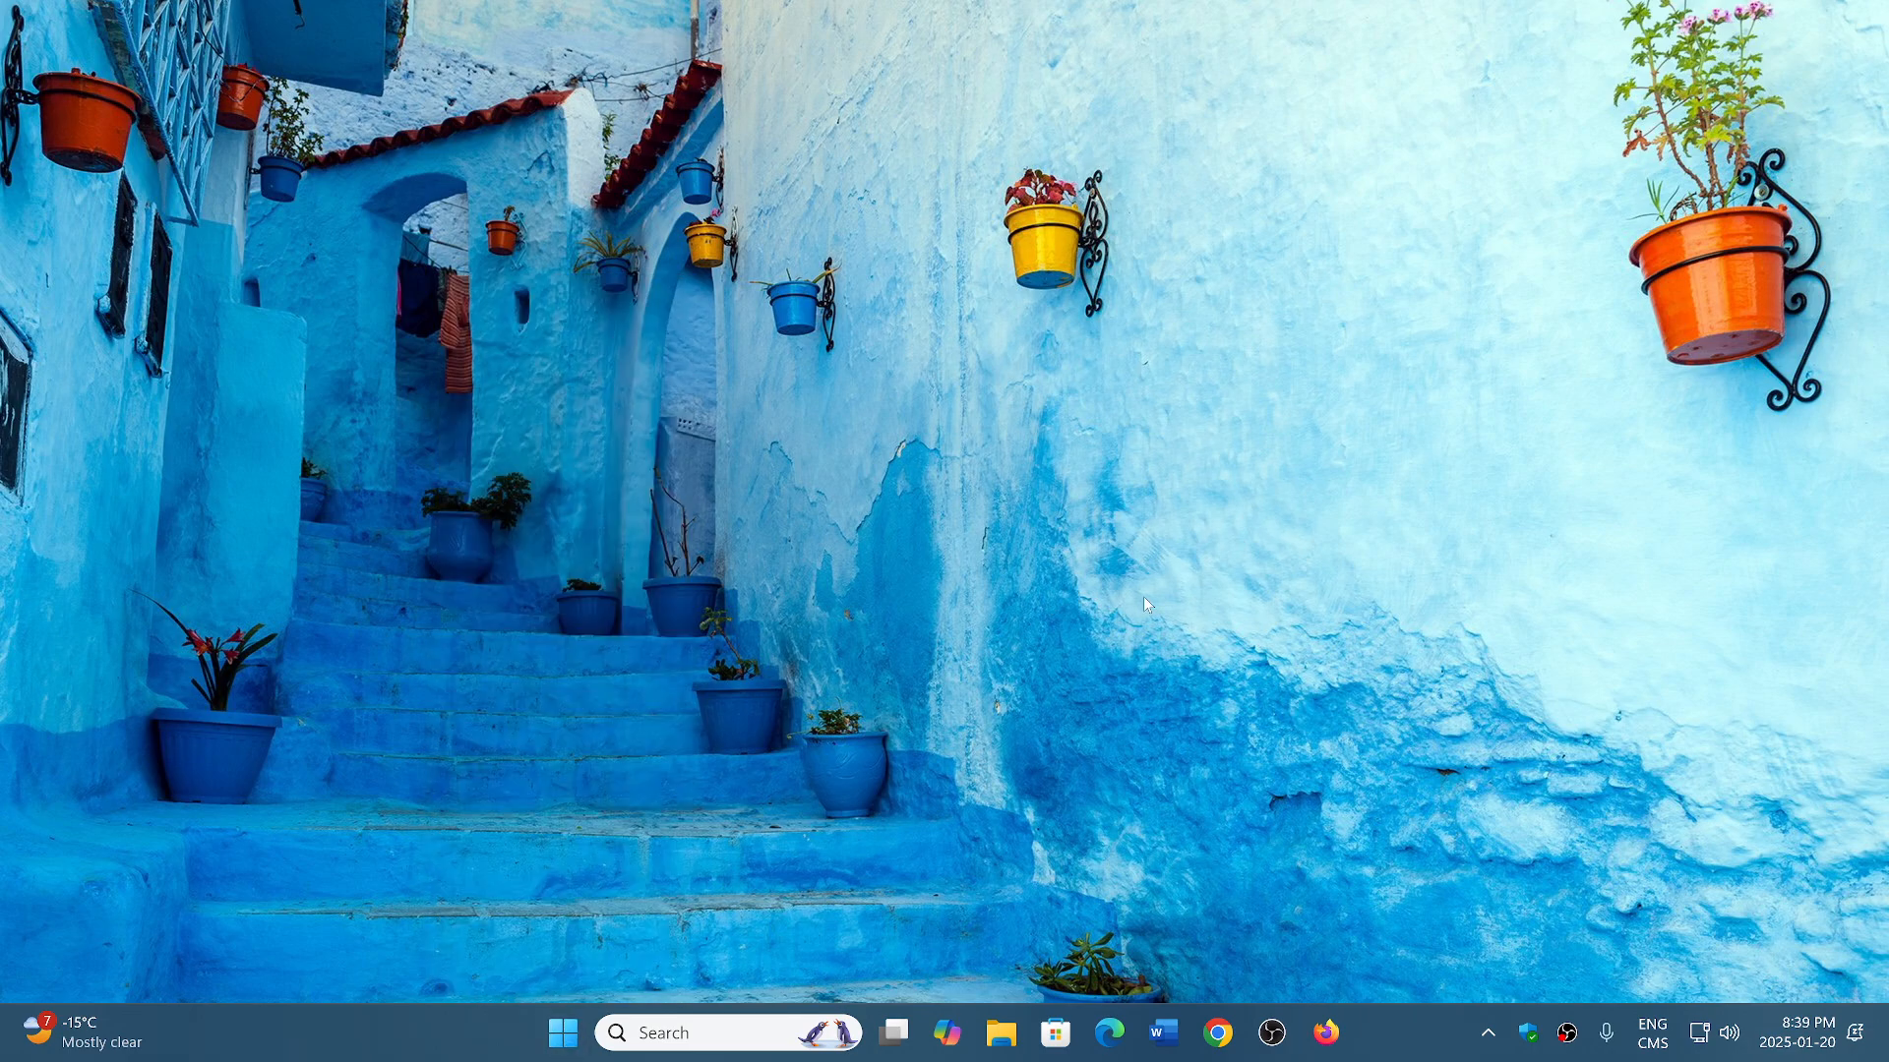
{"action": "mouse_move", "coordinate": [964, 648]}
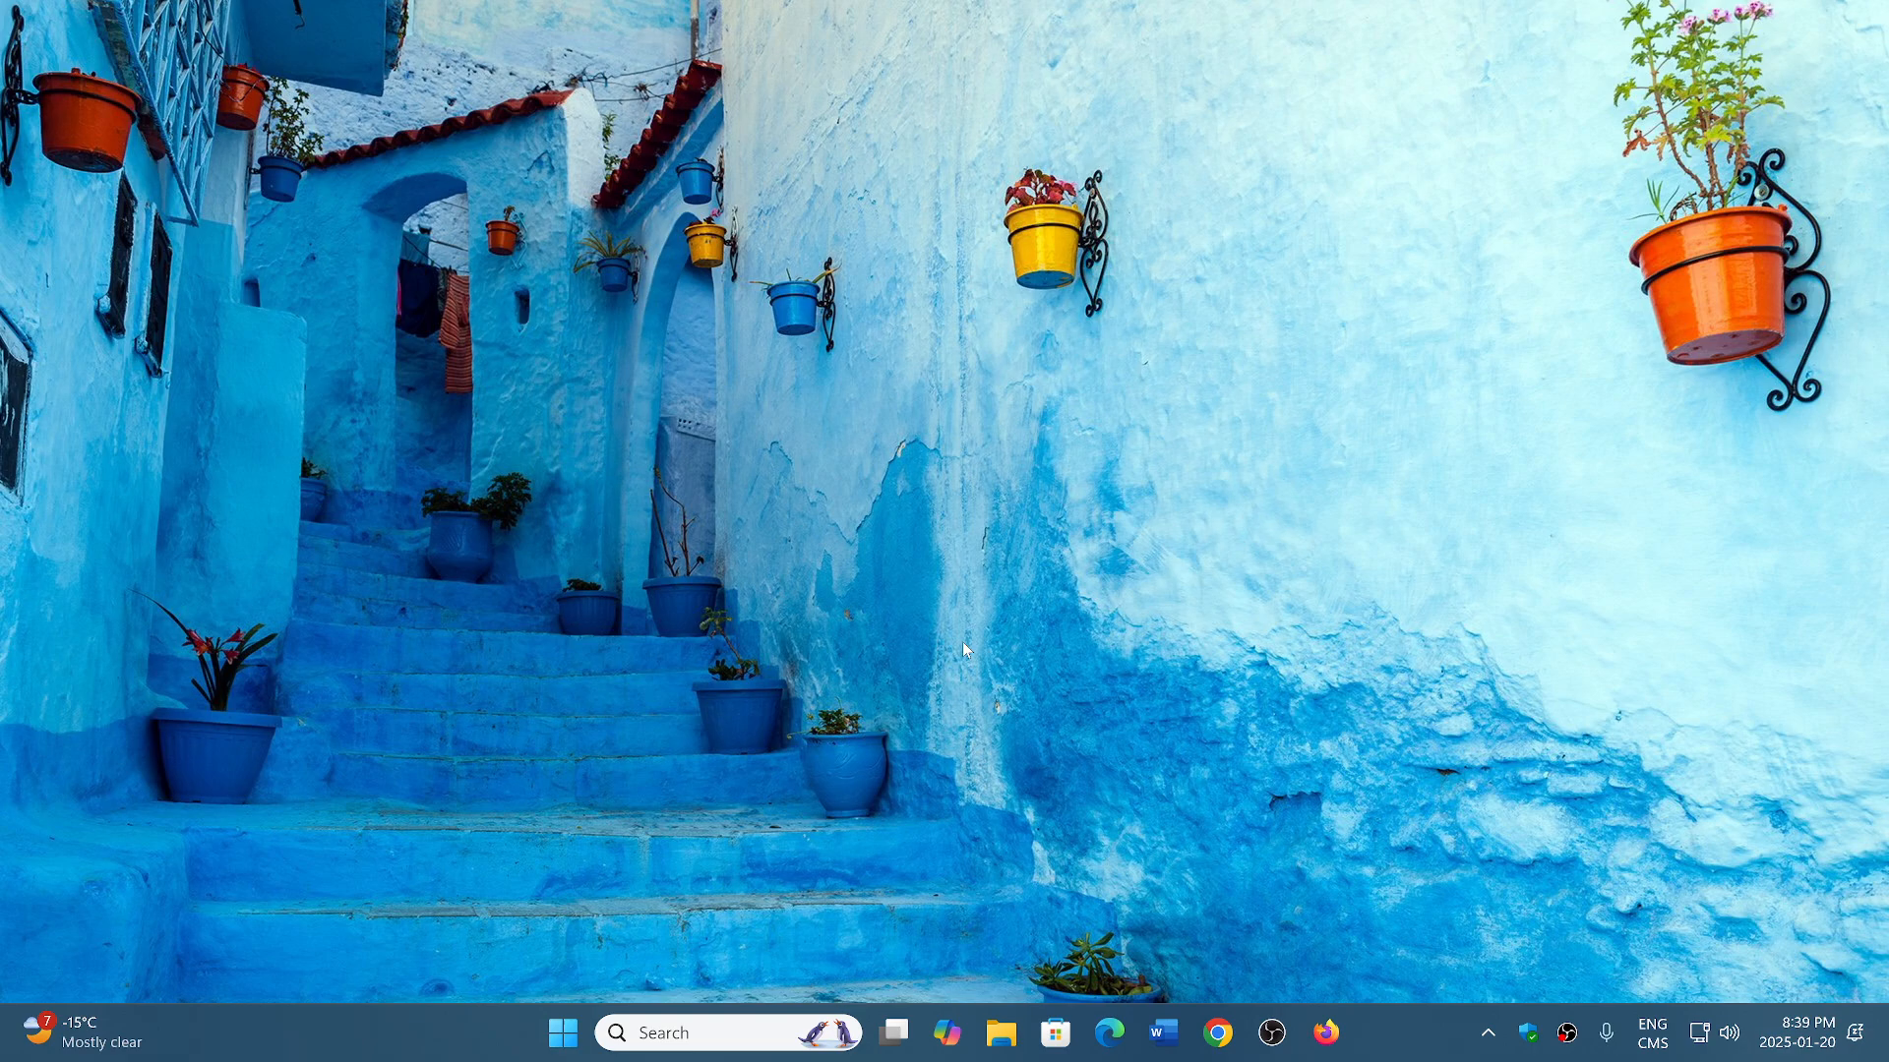
{"action": "mouse_move", "coordinate": [562, 1034]}
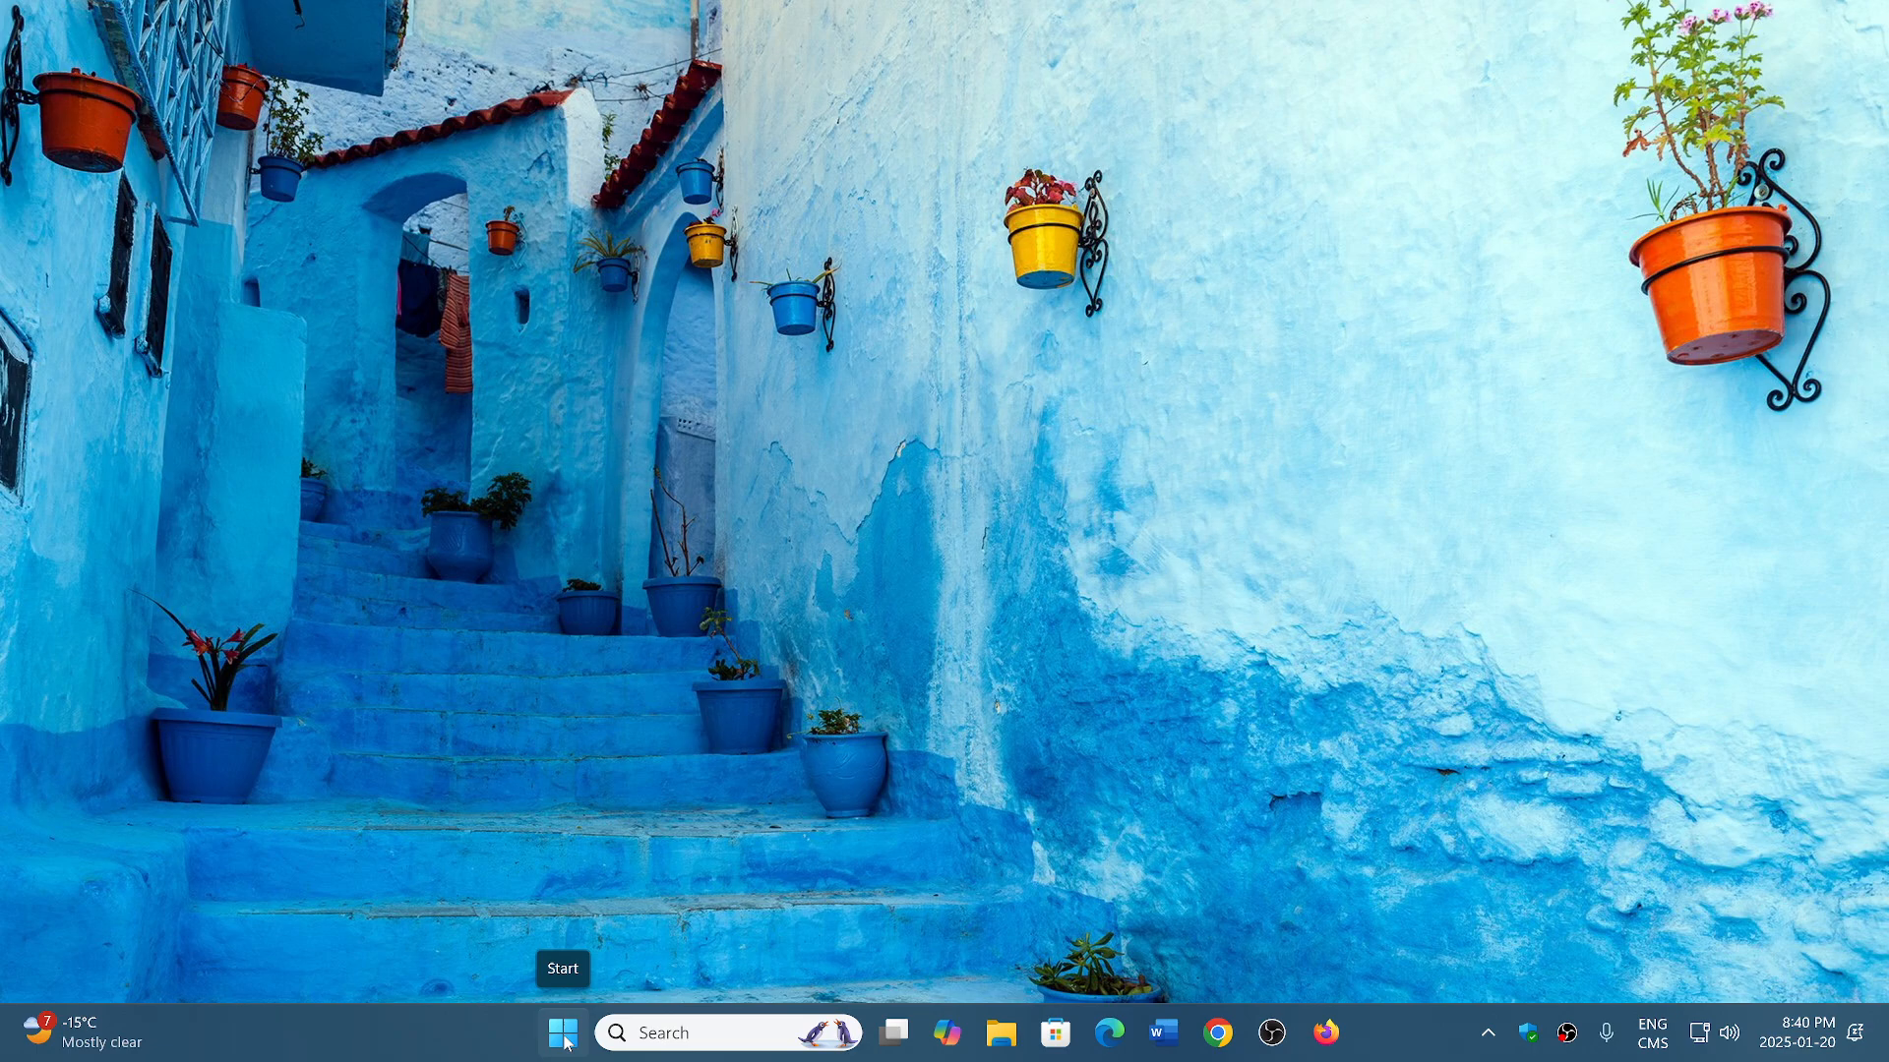
{"action": "right_click", "coordinate": [562, 1034]}
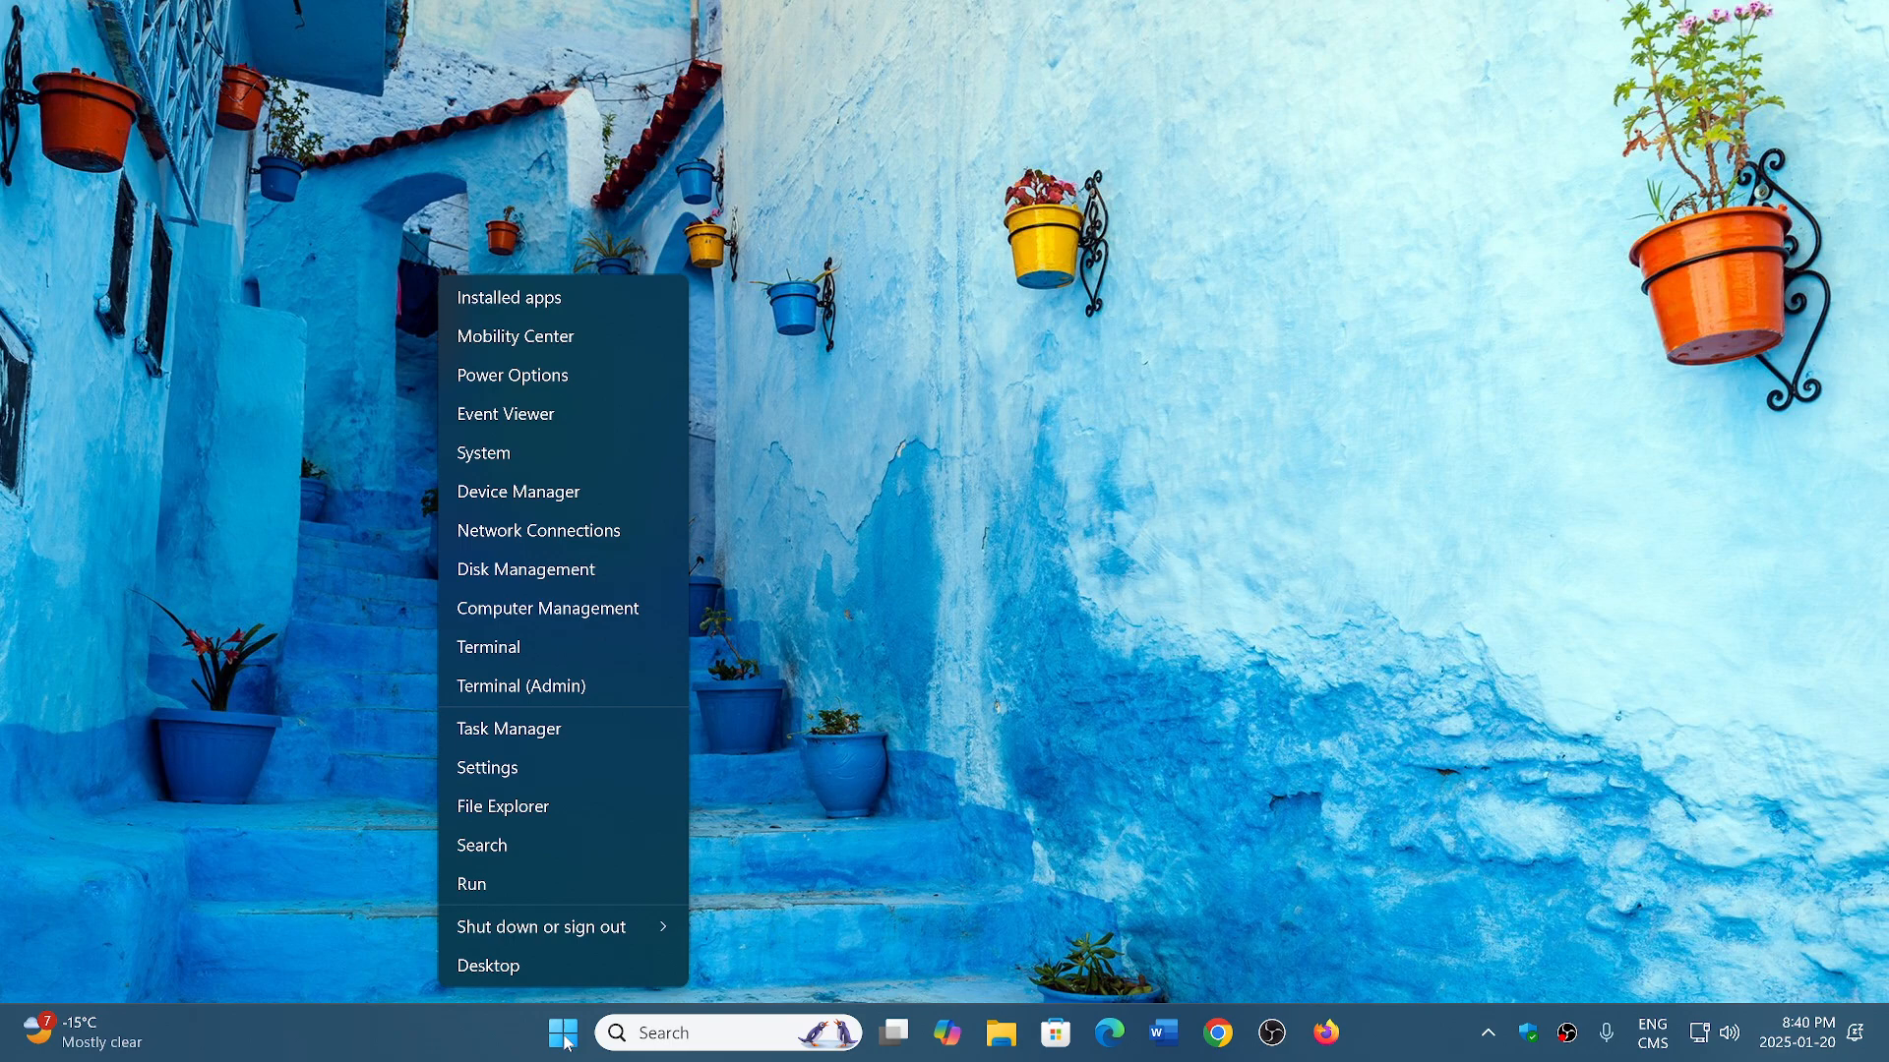
{"action": "mouse_move", "coordinate": [687, 463]}
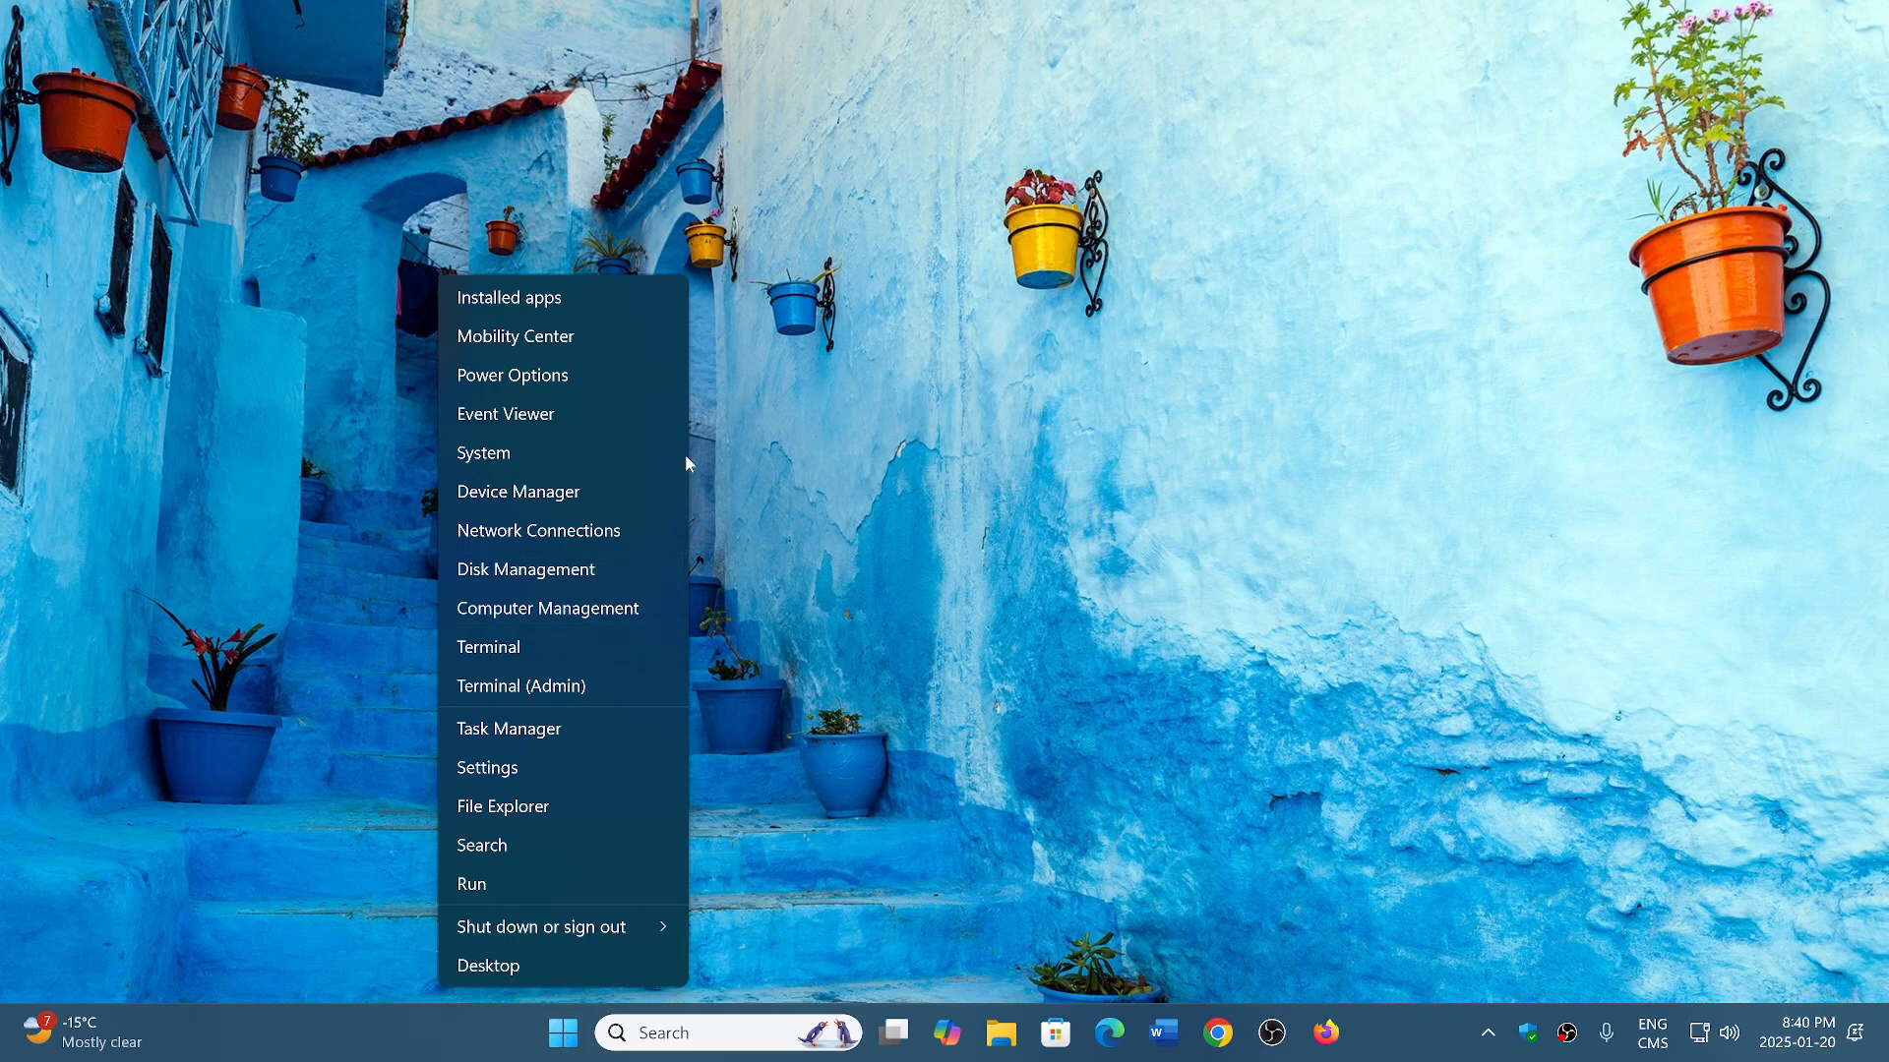
{"action": "mouse_move", "coordinate": [557, 685]}
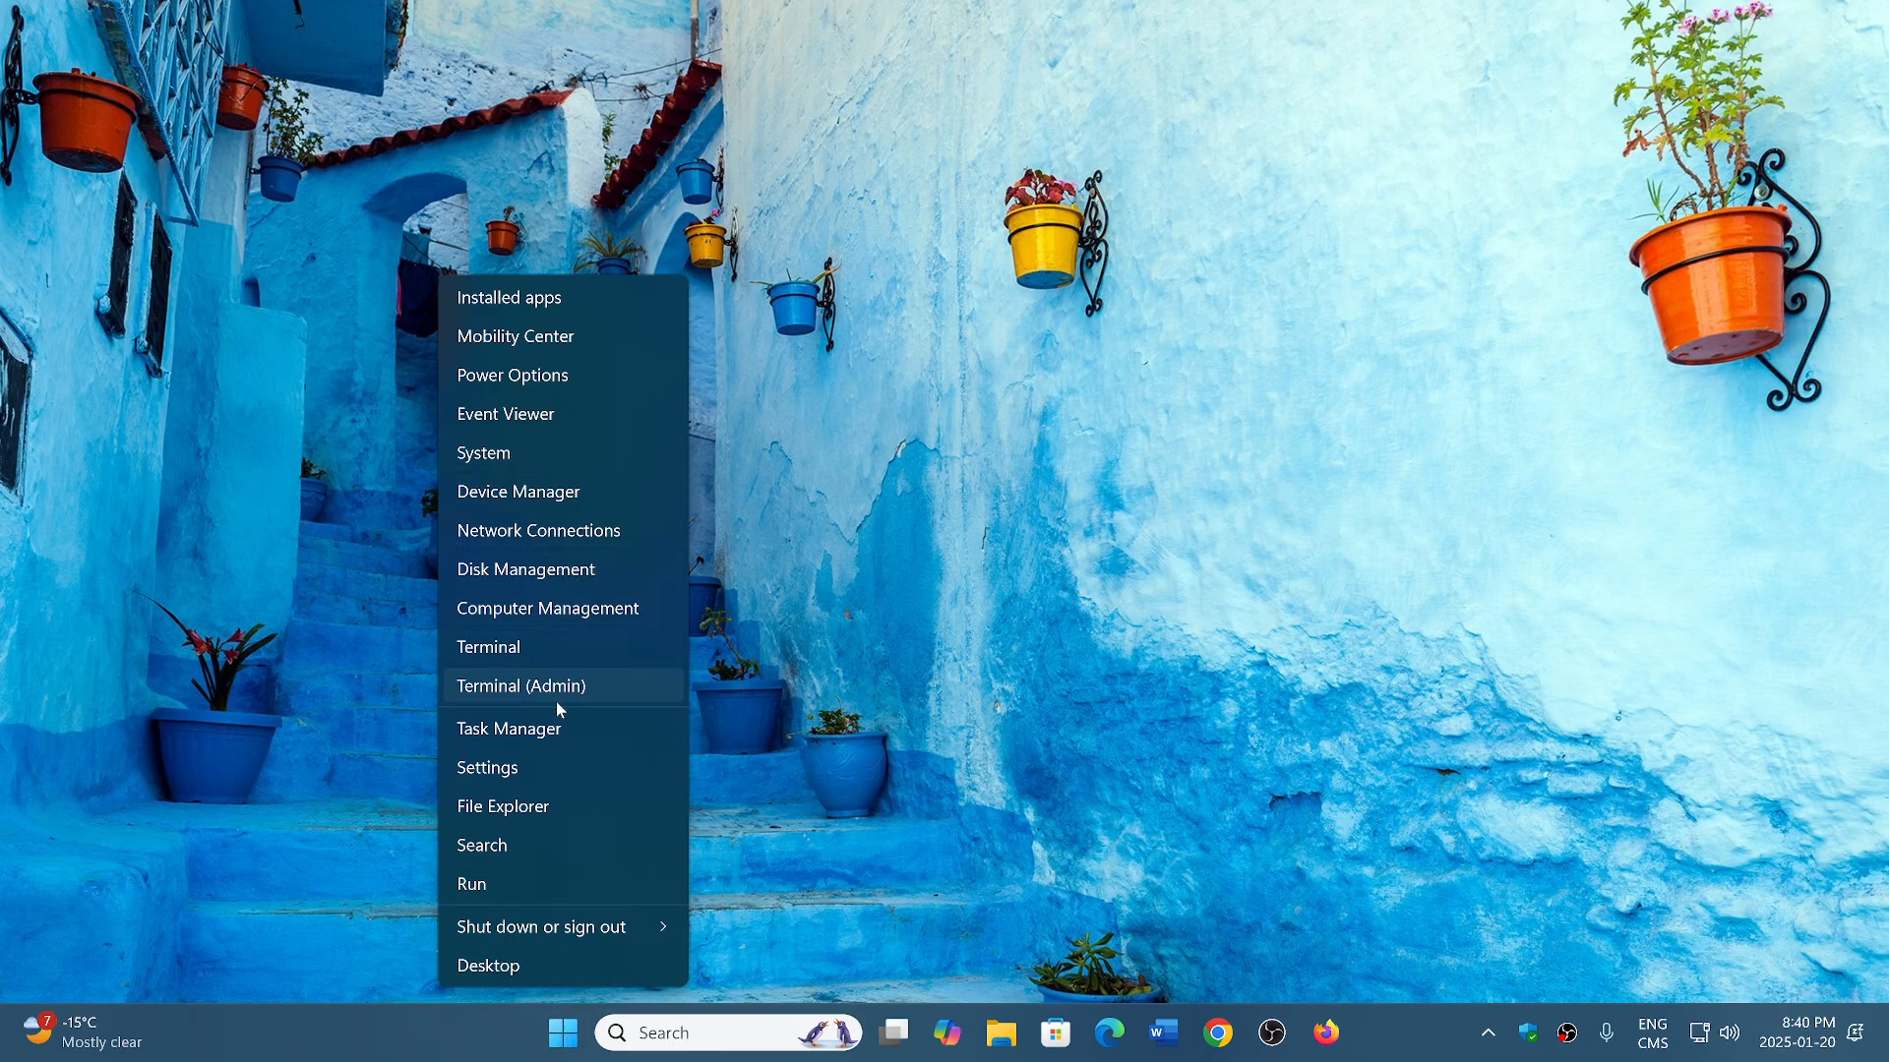
{"action": "left_click", "coordinate": [509, 728]}
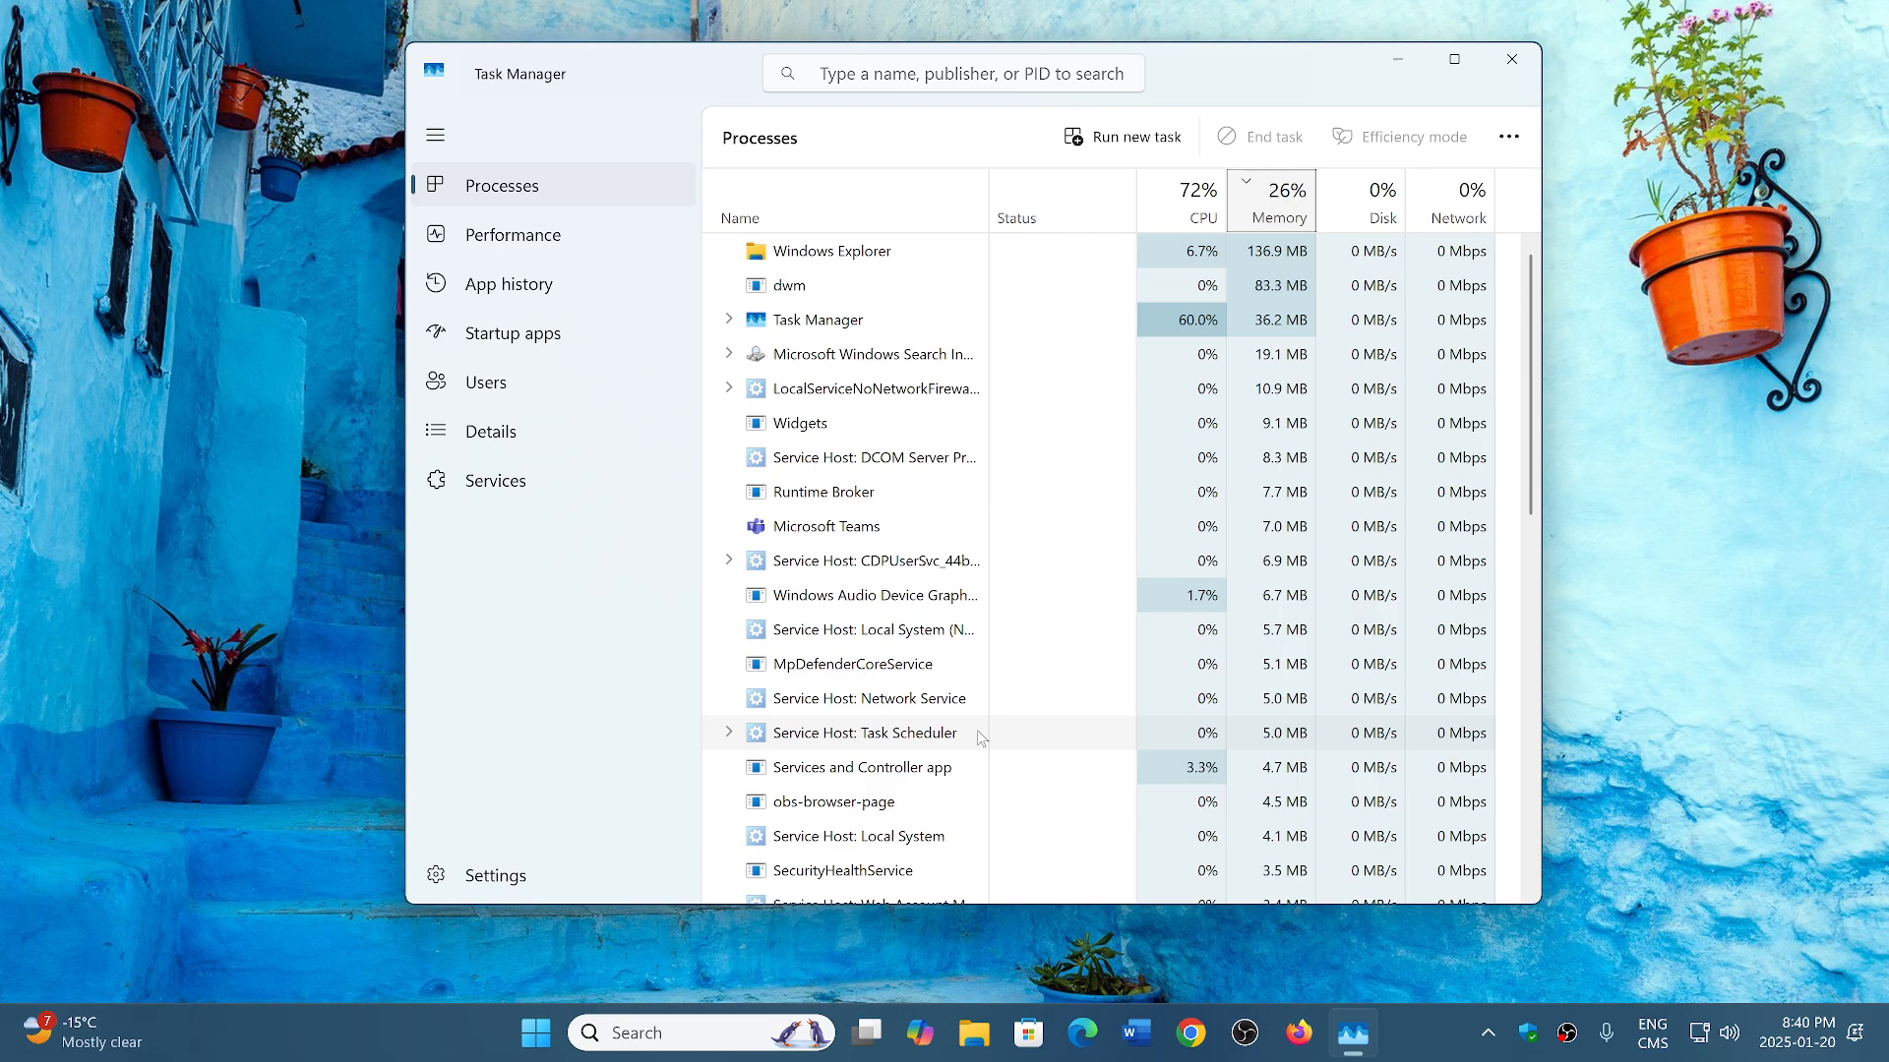
Step: View CPU performance, then GPU 0 usage and memory, then close Task Manager
{"action": "left_click", "coordinate": [513, 234]}
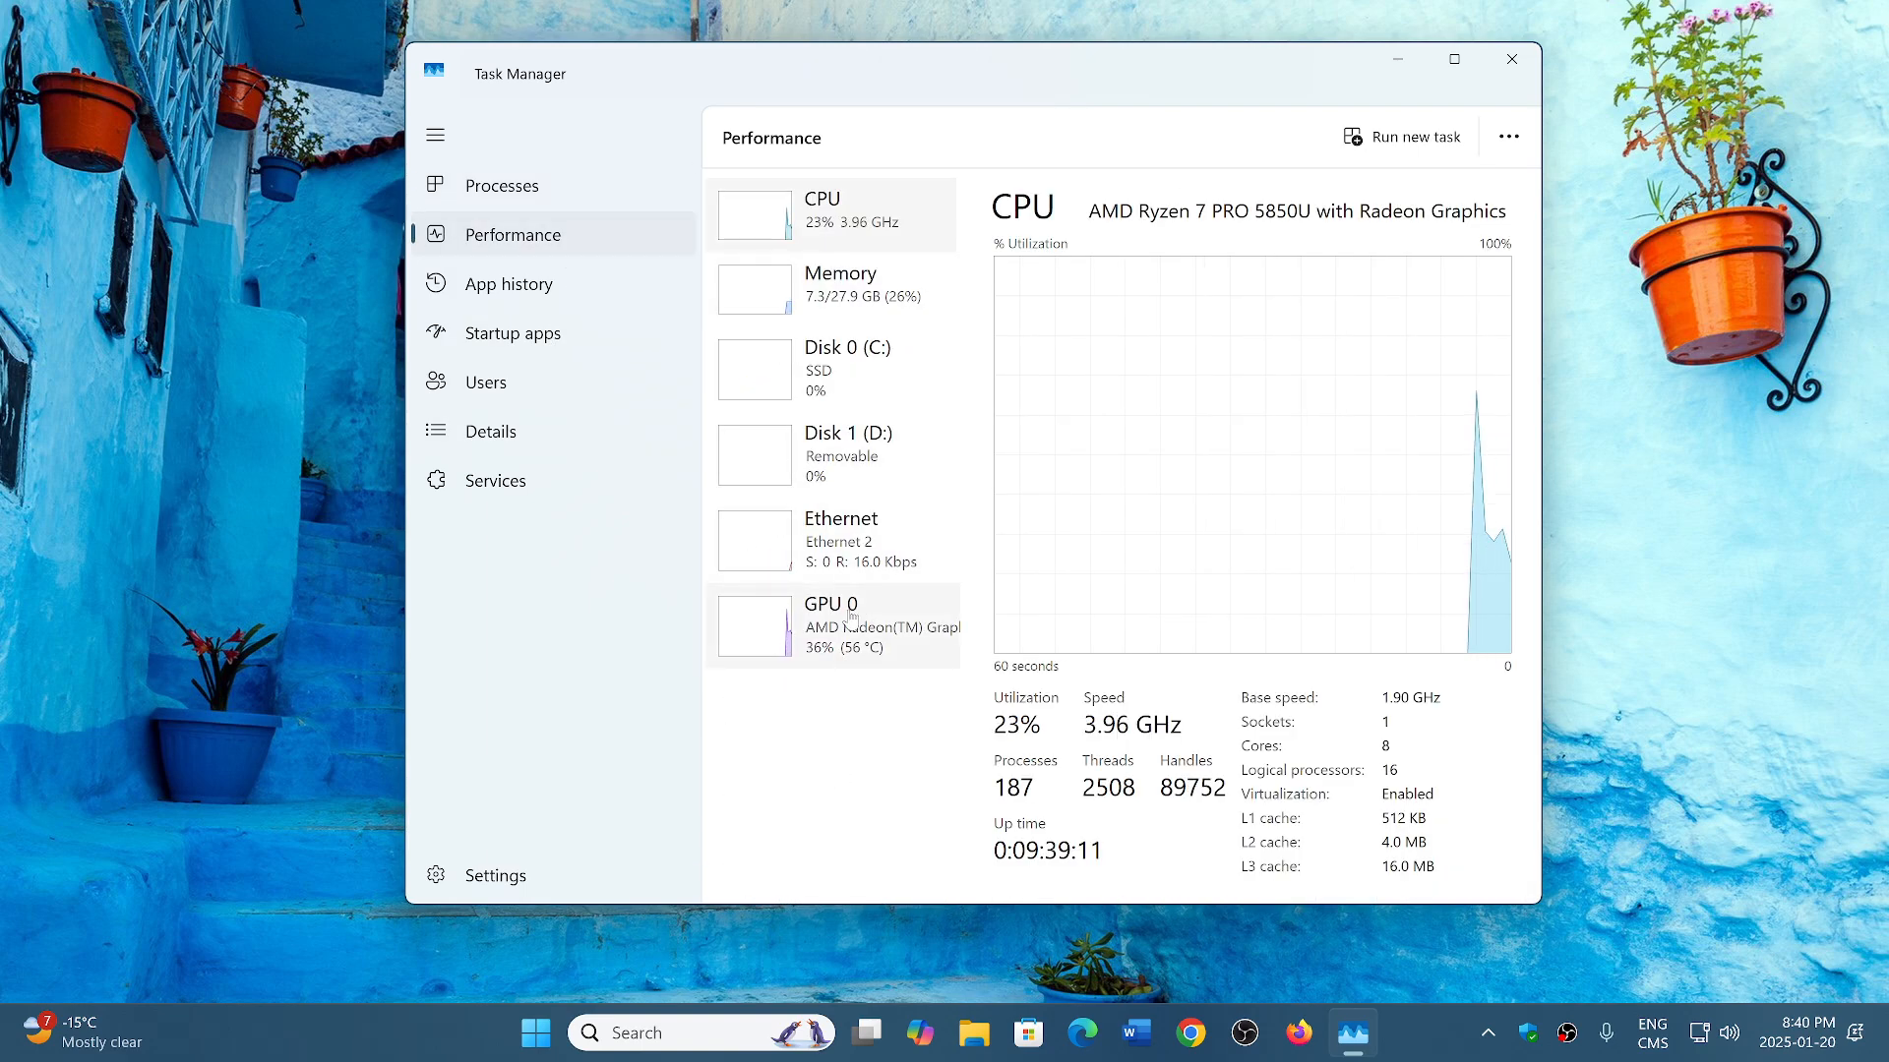
{"action": "left_click", "coordinate": [832, 625]}
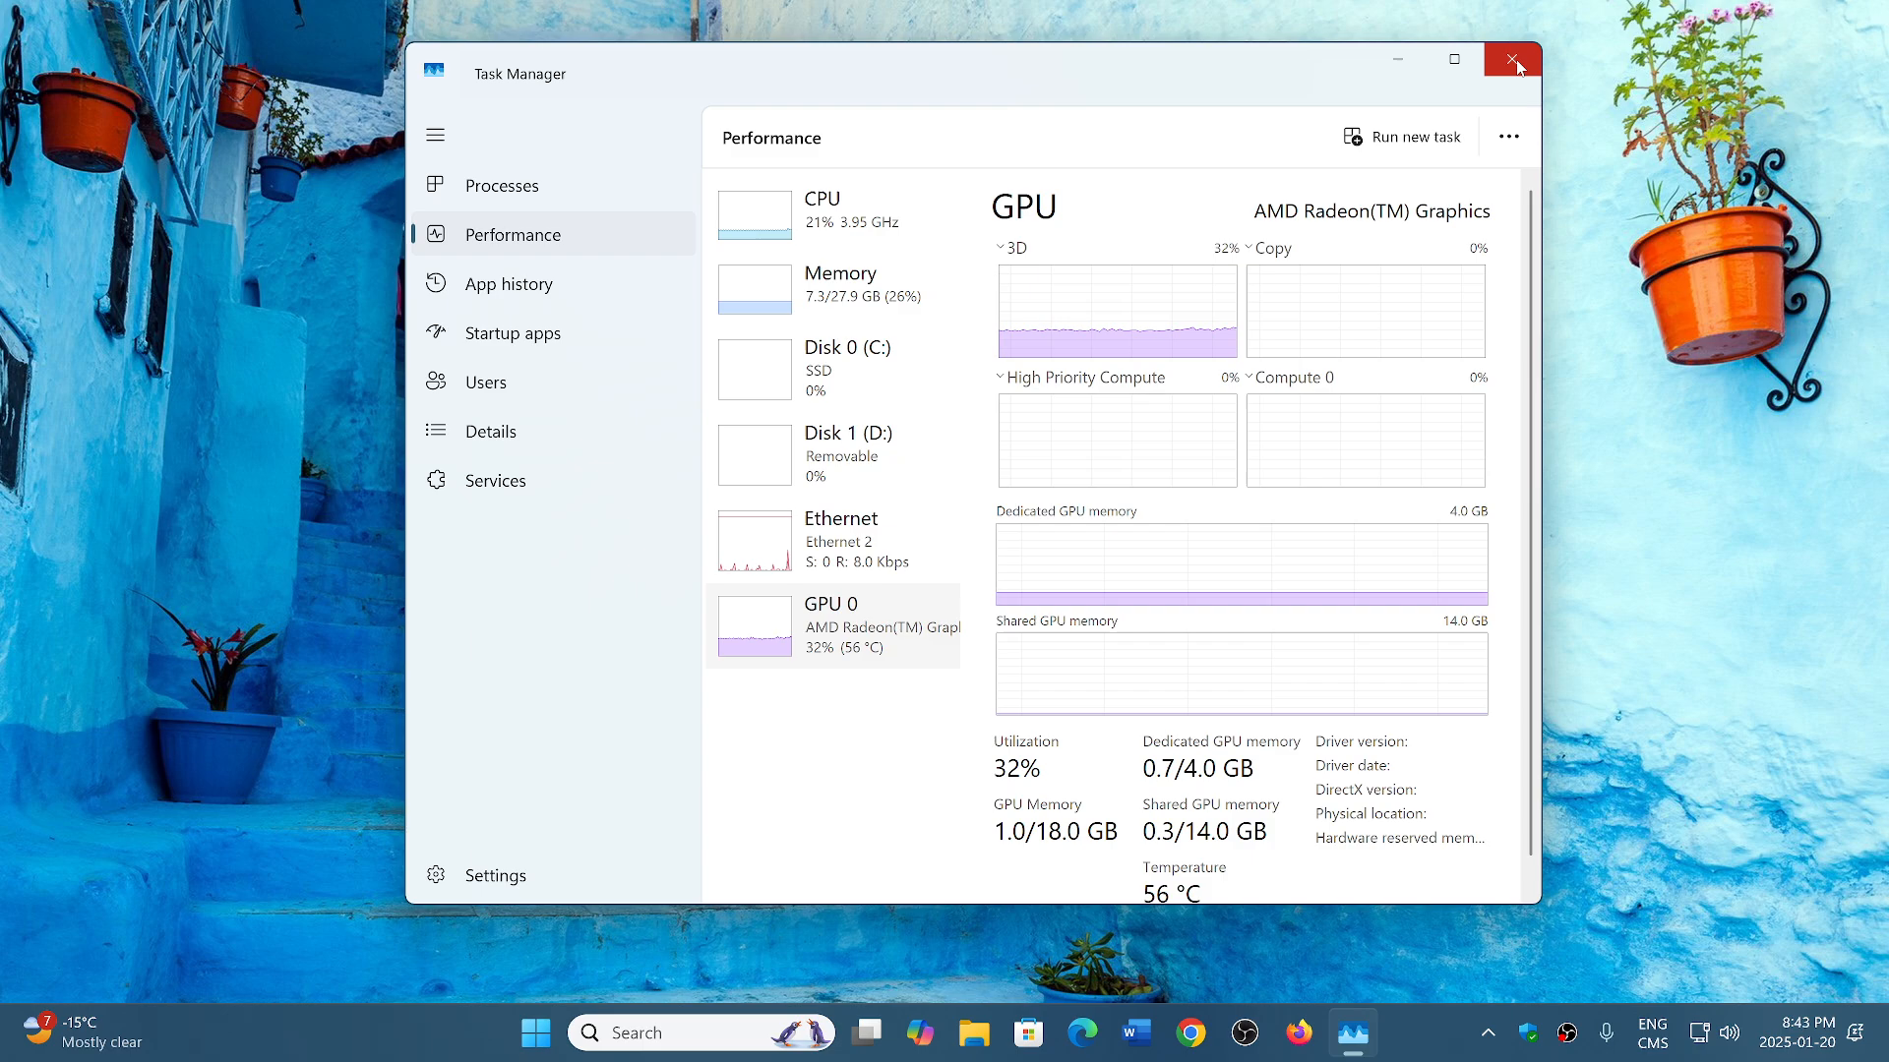
{"action": "left_click", "coordinate": [1512, 59]}
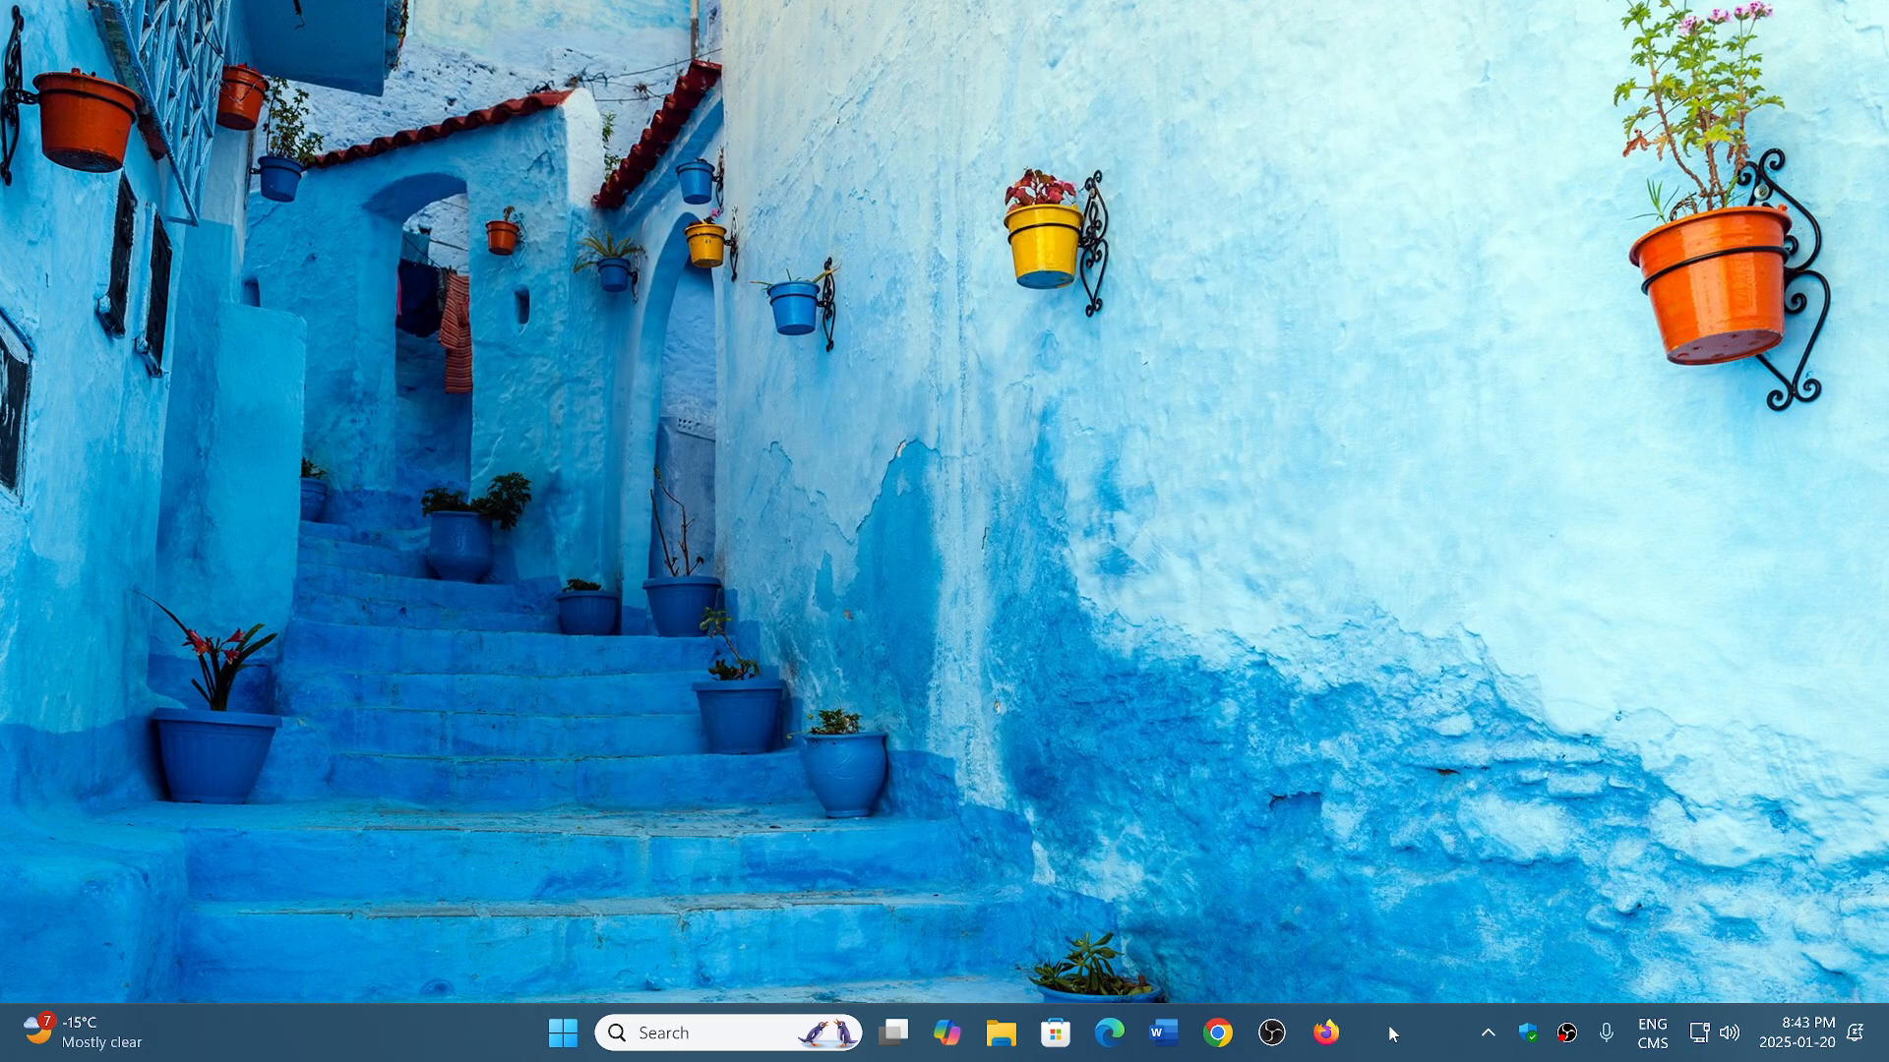
{"action": "mouse_move", "coordinate": [1404, 1054]}
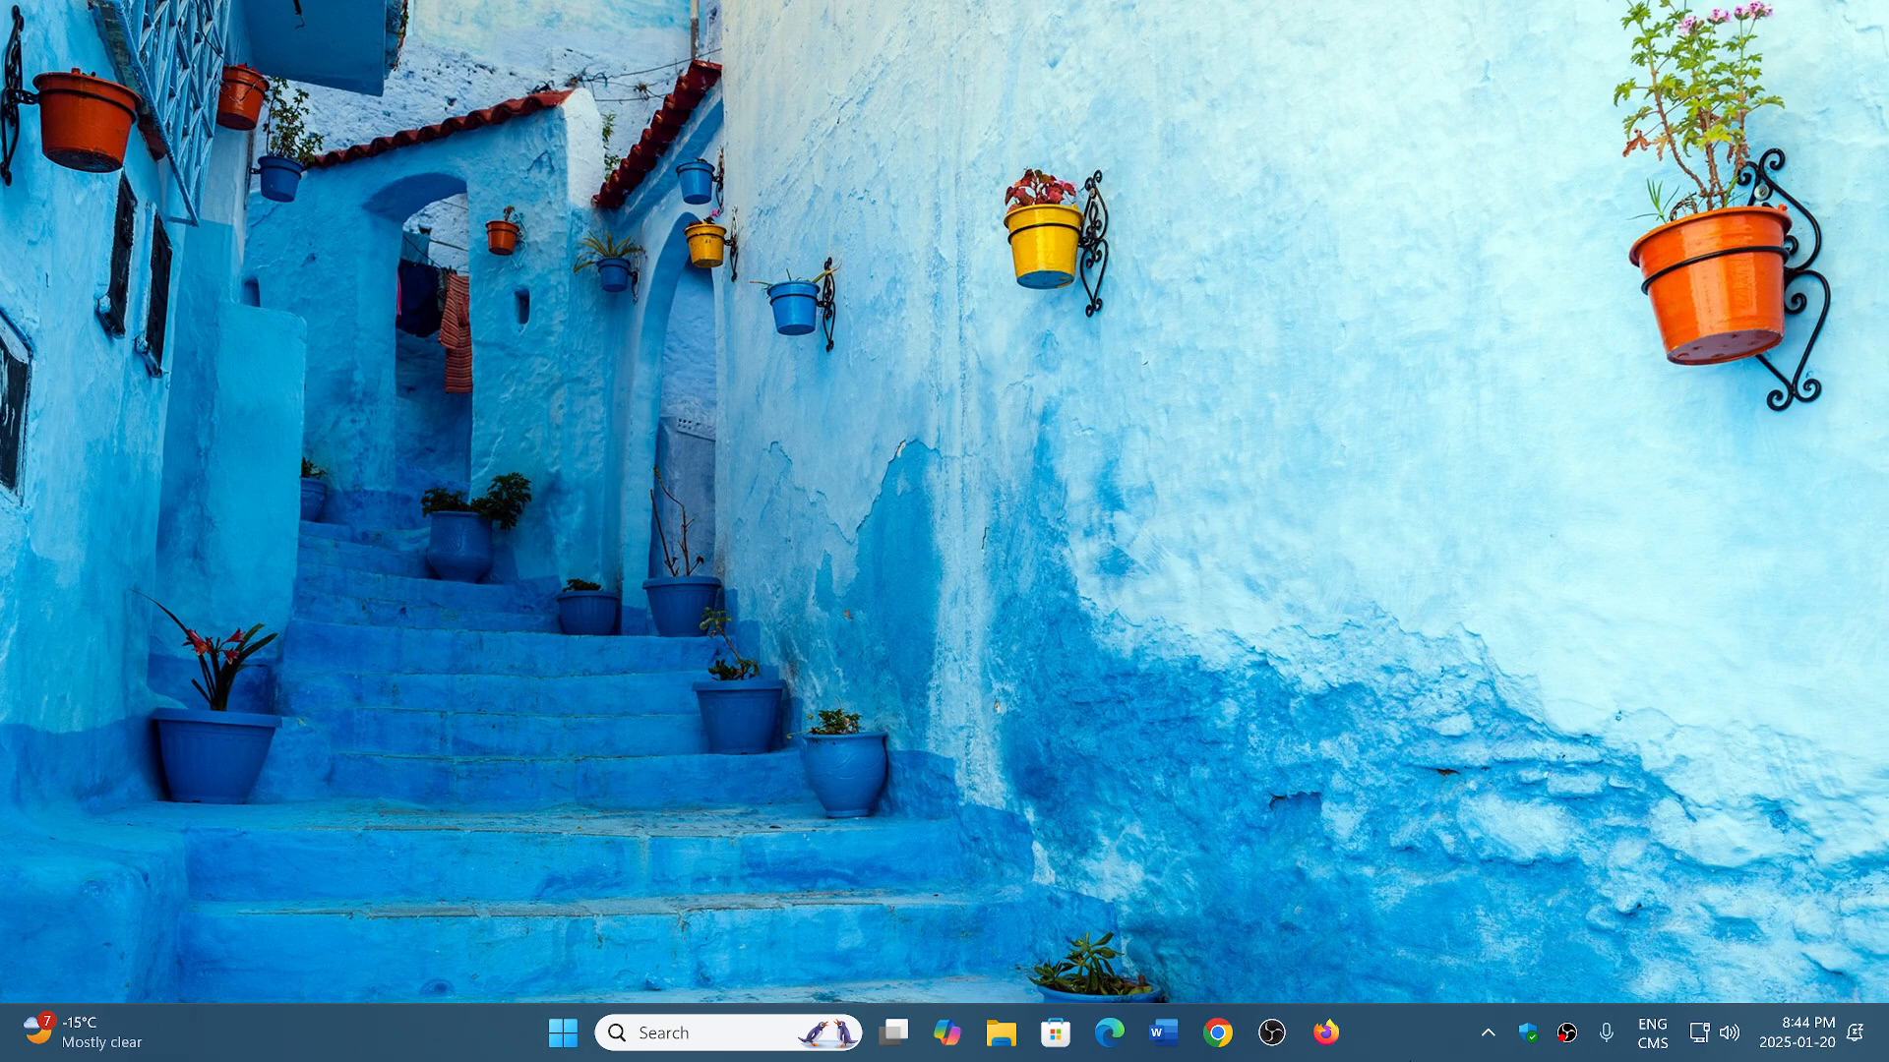
{"action": "mouse_move", "coordinate": [1406, 1046]}
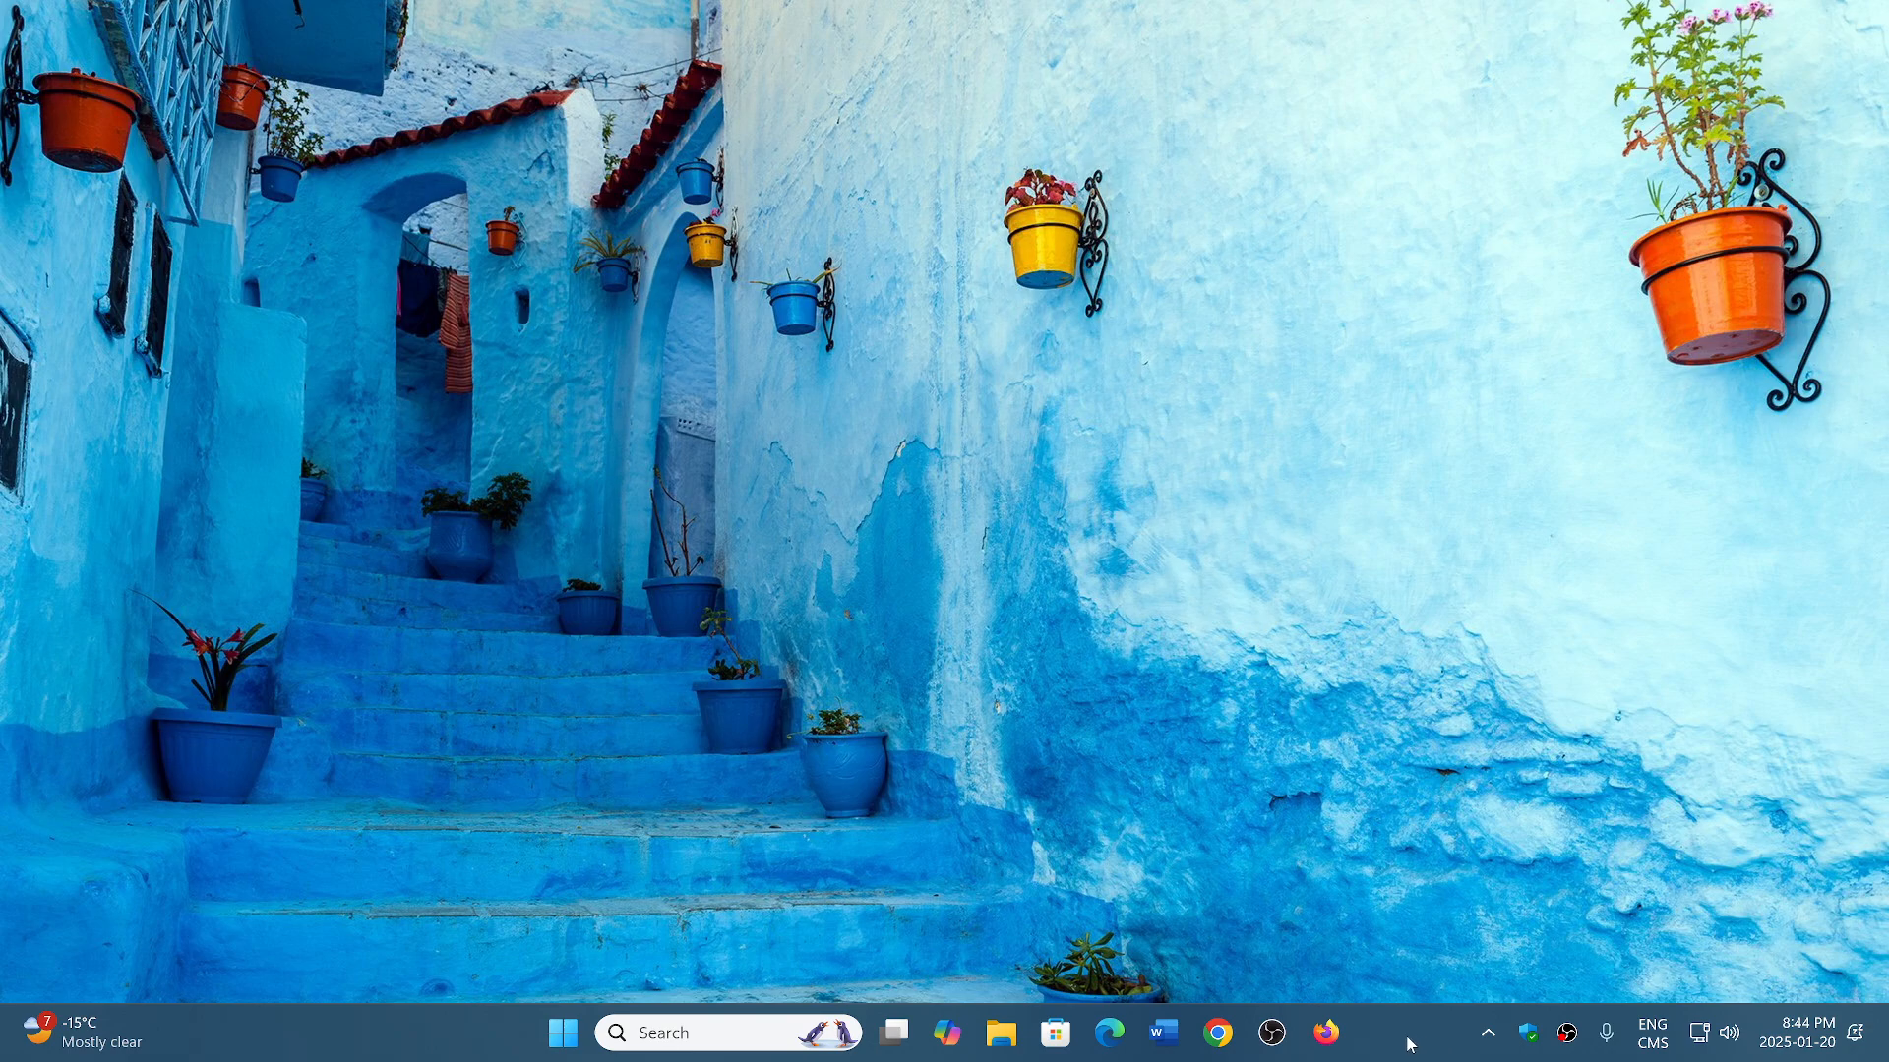